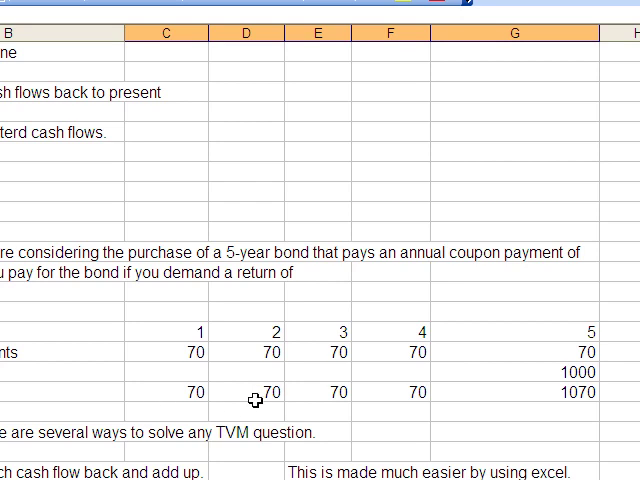
mouse_move(590, 398)
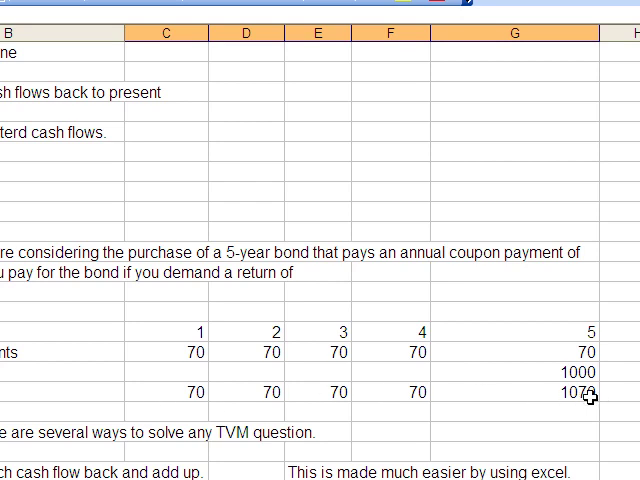
Enter =C32/(1+$I$17)^C31 in C33 to discount year cash flows at the 7% return
scroll("down", 3)
type("=C32")
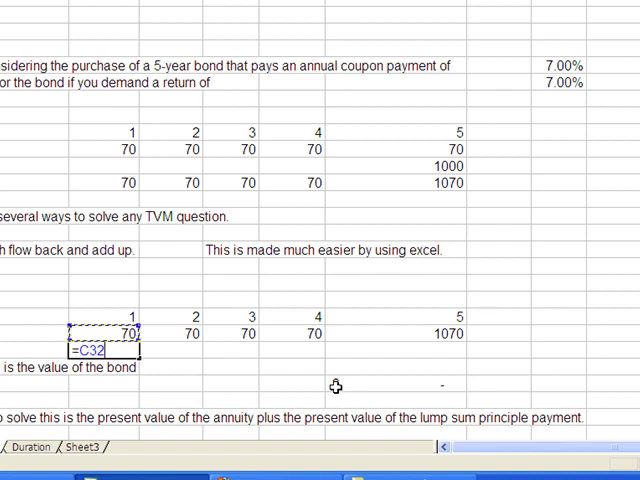
type("/(1")
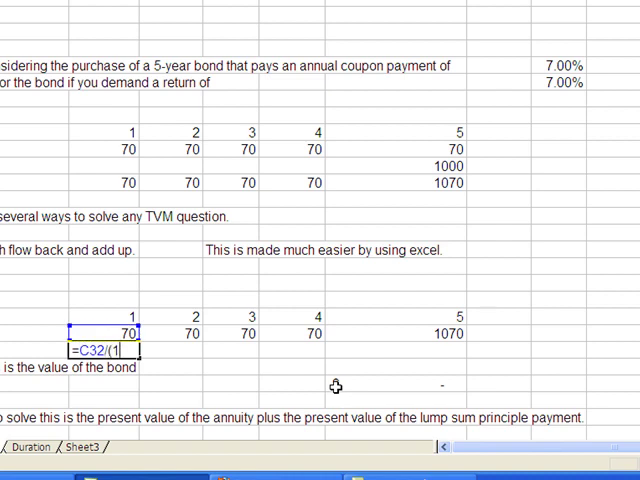
type("+I17)^")
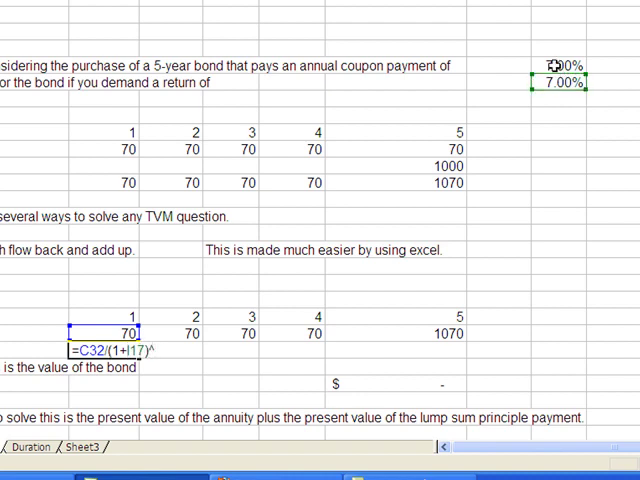
left_click(125, 313)
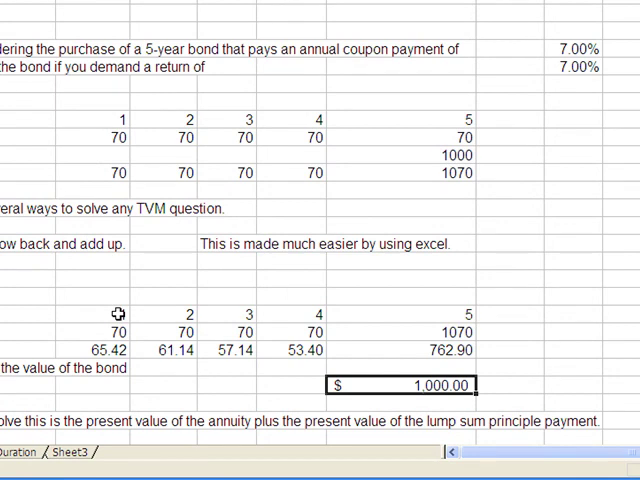
mouse_move(578, 67)
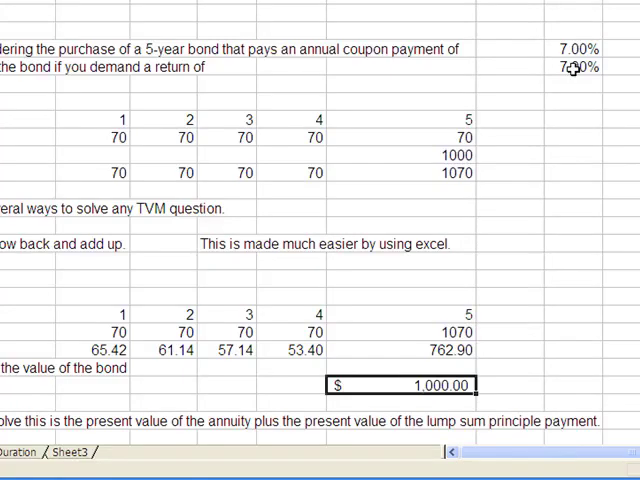
mouse_move(290, 394)
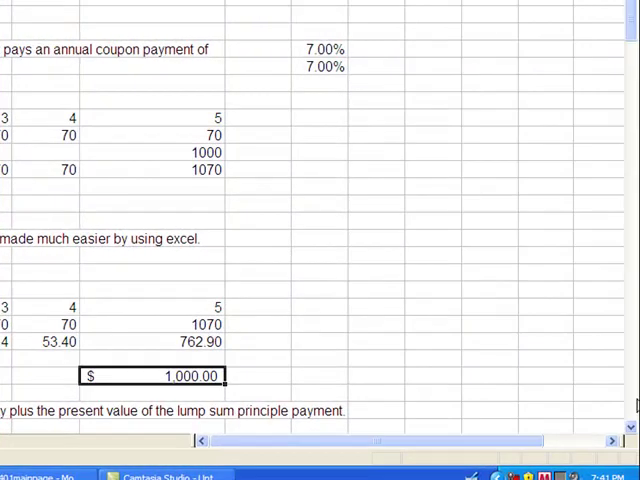
Move to the annuity section and reference the annual 70 coupon payment
scroll("down", 3)
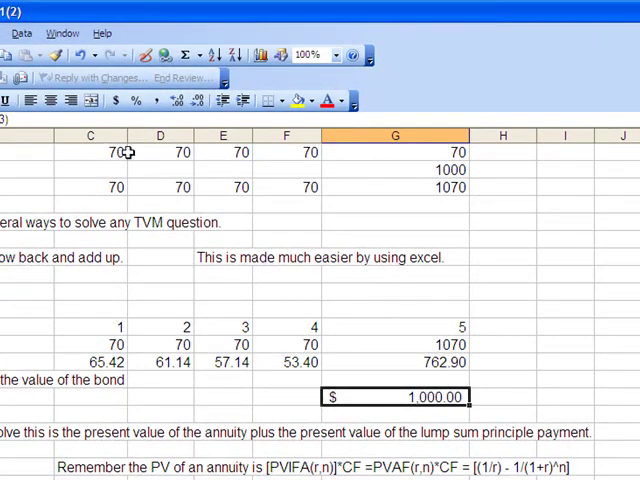
mouse_move(448, 152)
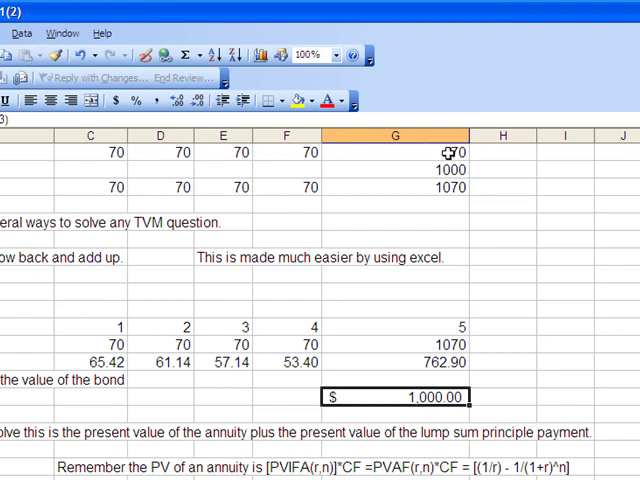
left_click(220, 100)
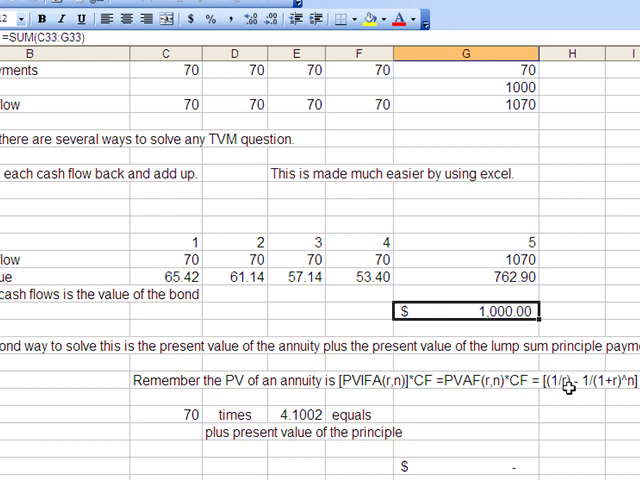
mouse_move(590, 388)
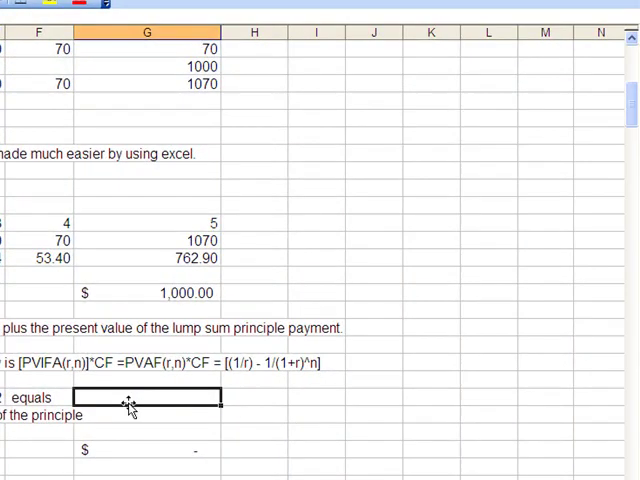
Enter =D41*C41*E41 in G41 and begin =G22/(1+$I$17)^5 for the principal
type("=D41")
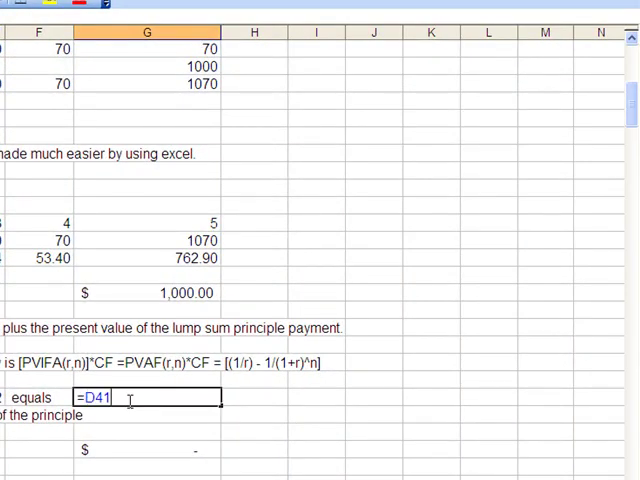
type("*C41*E41")
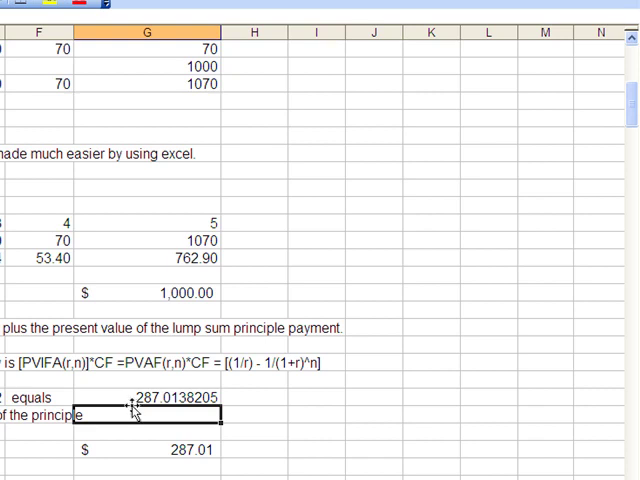
type("=G22")
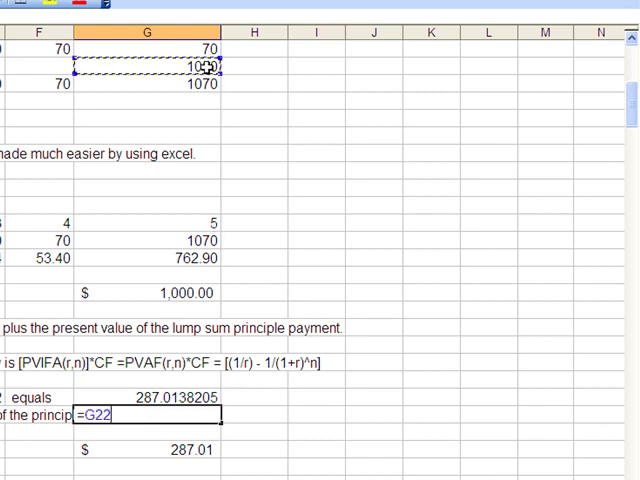
type("/(")
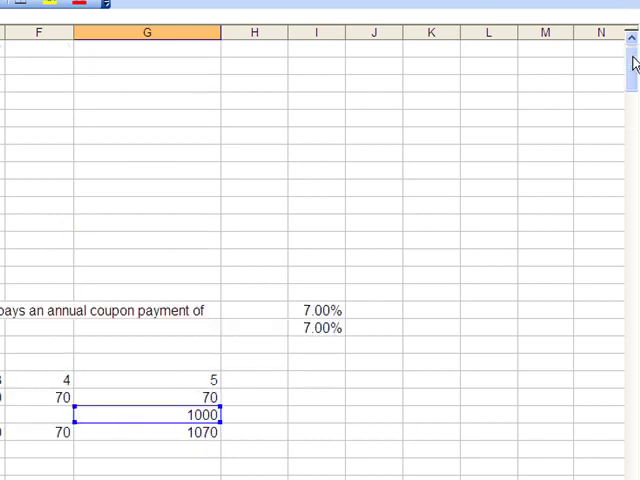
left_click(320, 327)
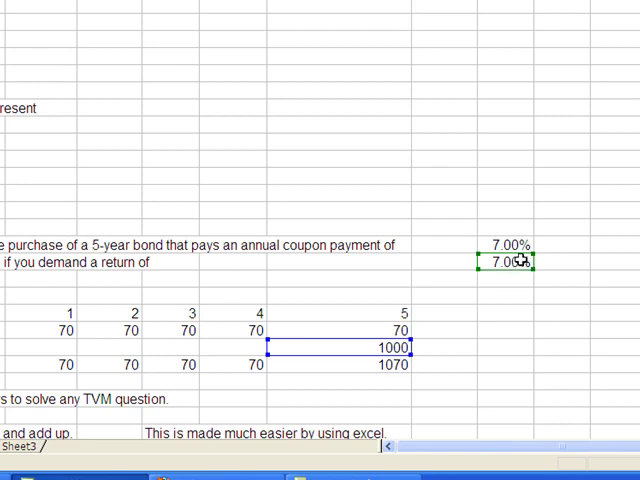
scroll("down", 3)
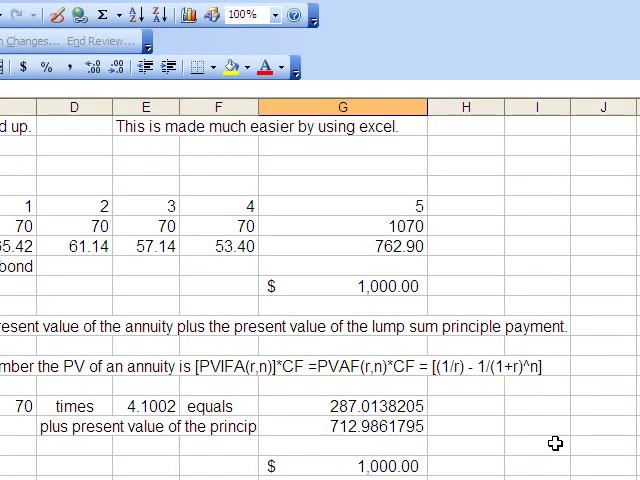
Enter =NPV(I17,C51:G51) in the result cell over the yearly cash flows
scroll("down", 3)
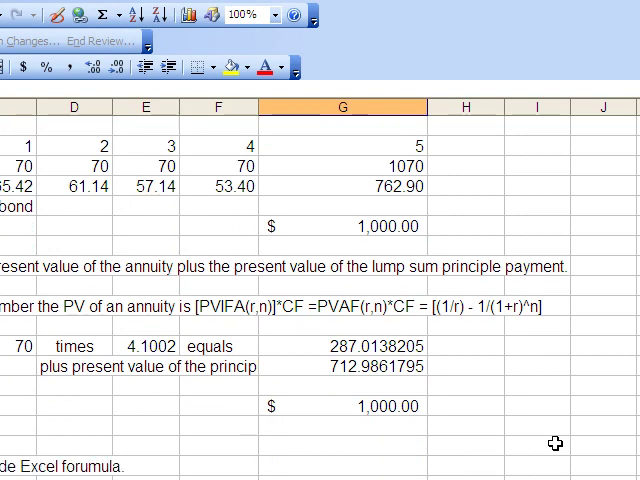
scroll("down", 3)
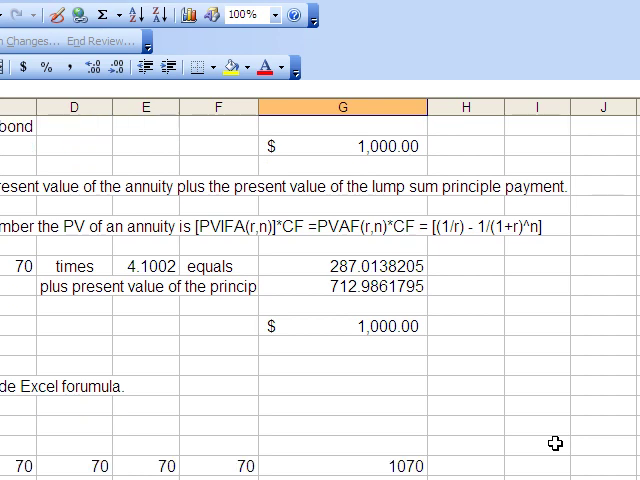
scroll("down", 3)
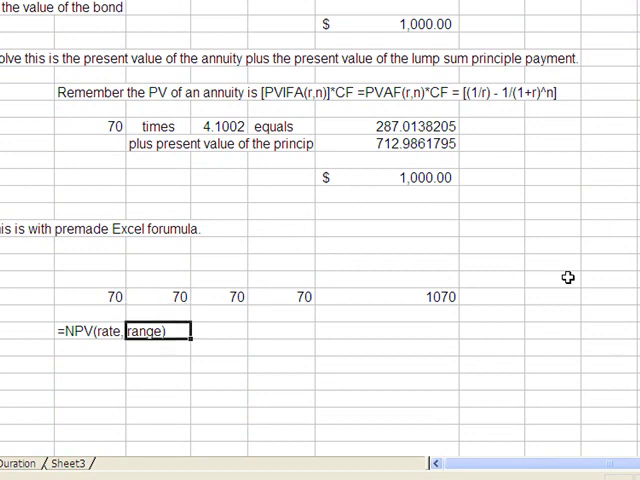
left_click(390, 350)
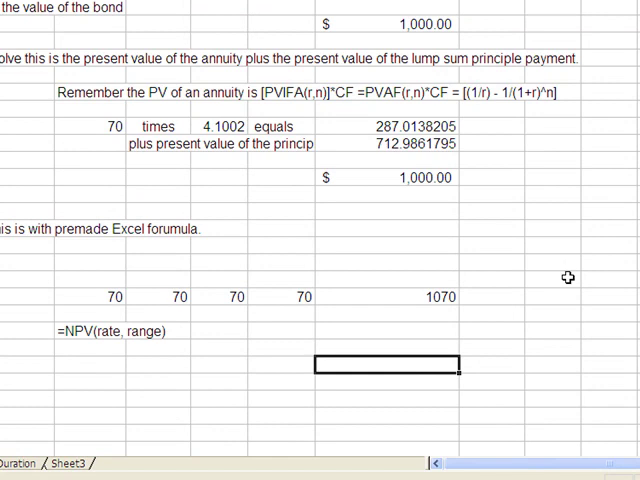
type("=")
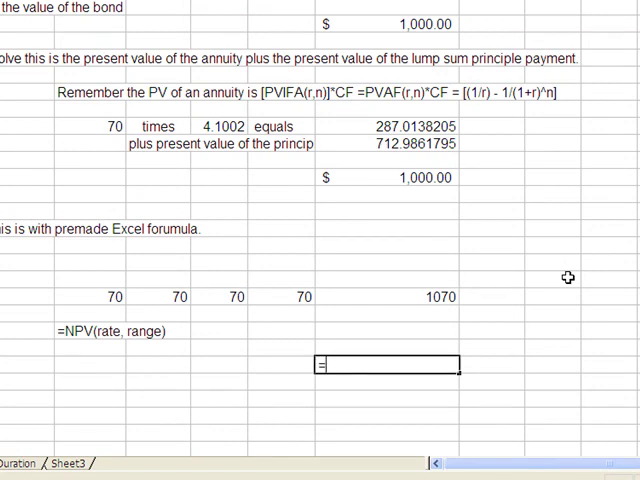
type("Npv(I17,C51:D51")
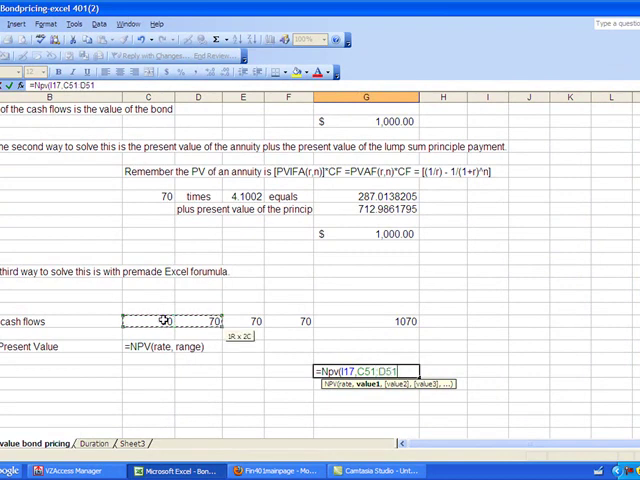
left_click_drag(205, 320, 430, 320)
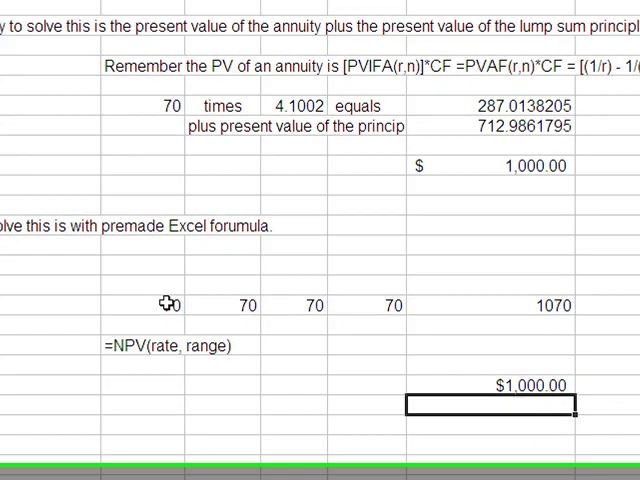
scroll("up", 3)
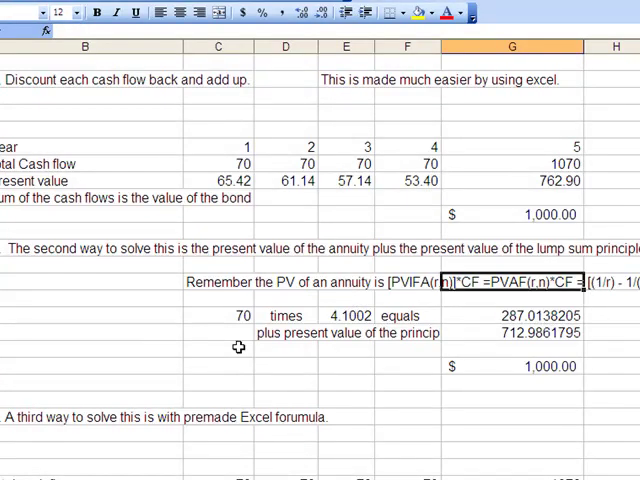
left_click(405, 315)
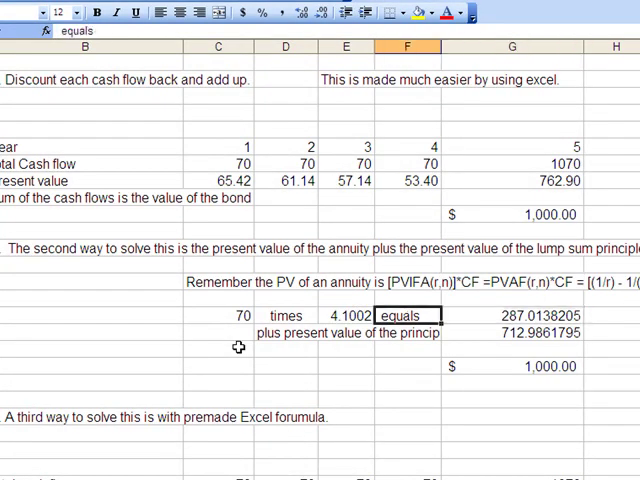
left_click(512, 331)
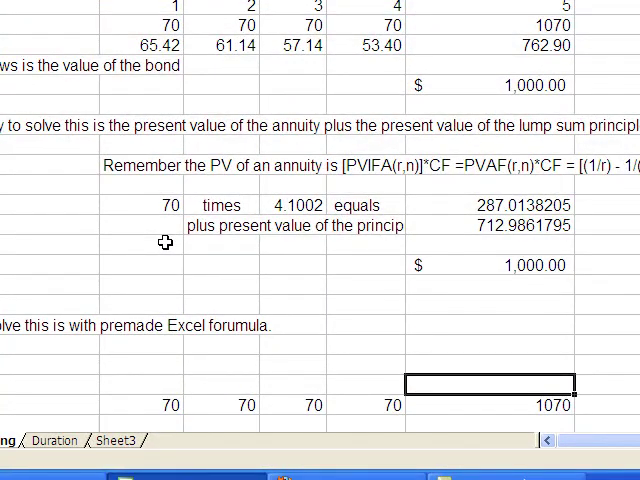
scroll("down", 3)
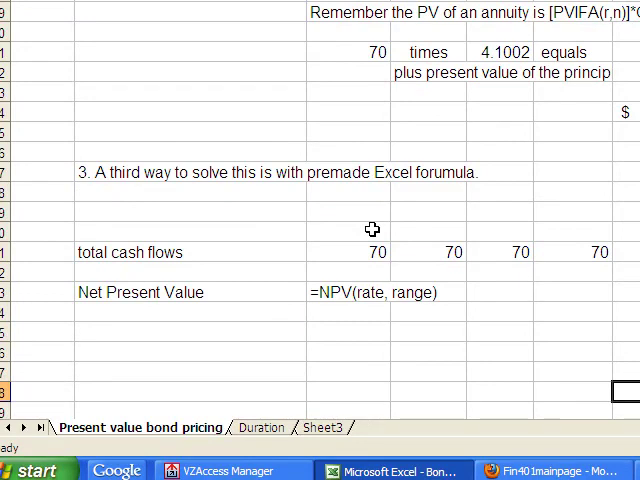
mouse_move(593, 446)
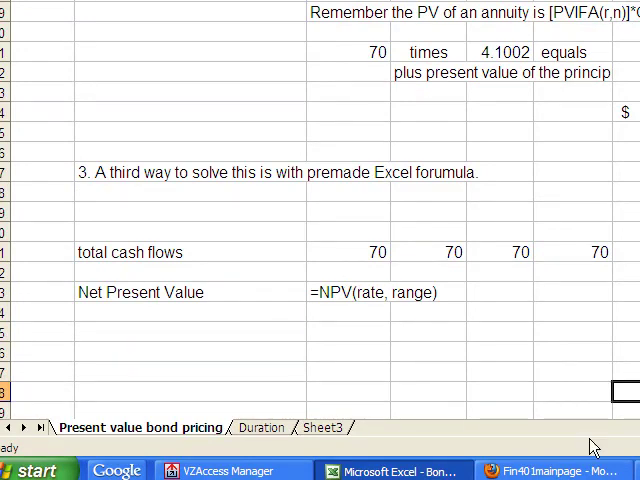